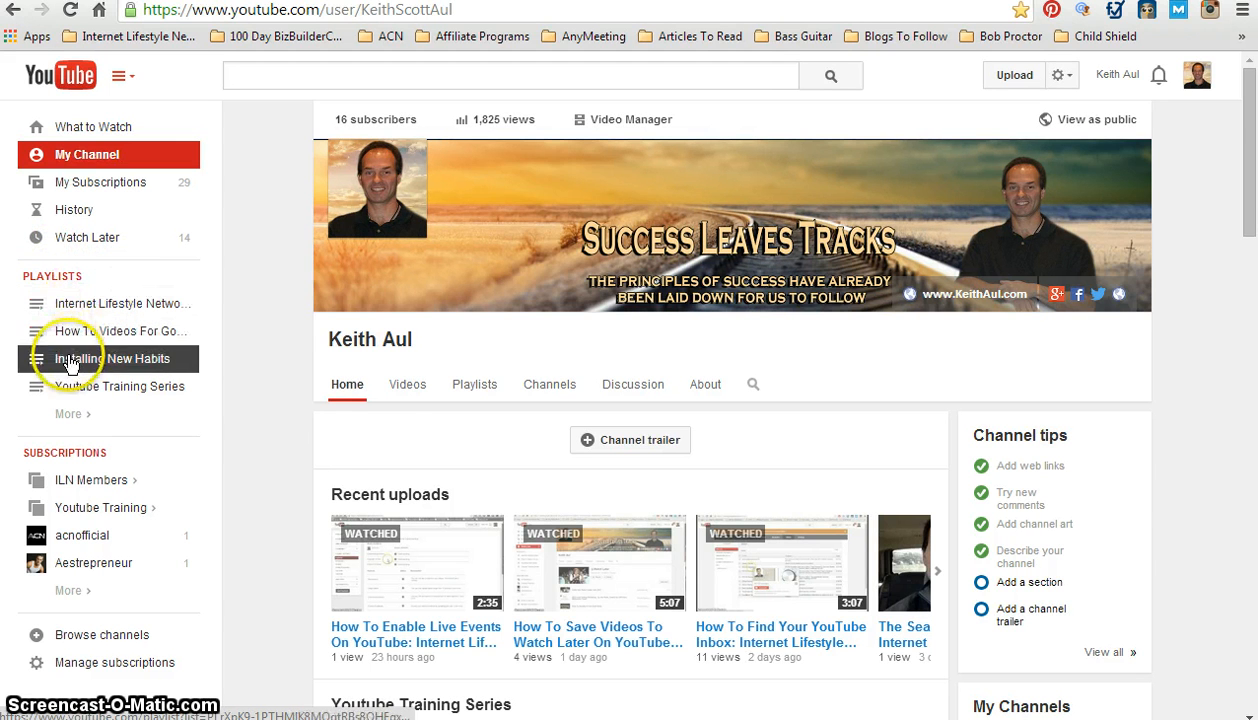
- Show the channel's Playlists grid and scroll down to the oldest playlists
left_click(70, 414)
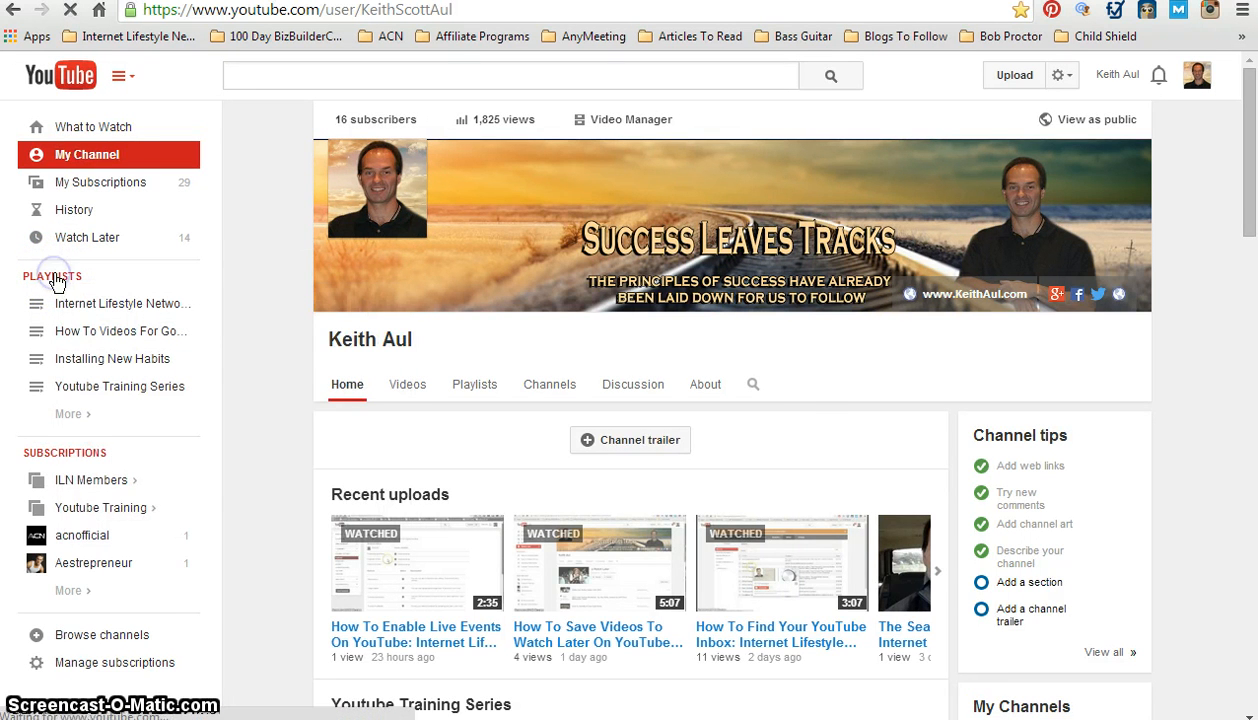
left_click(474, 384)
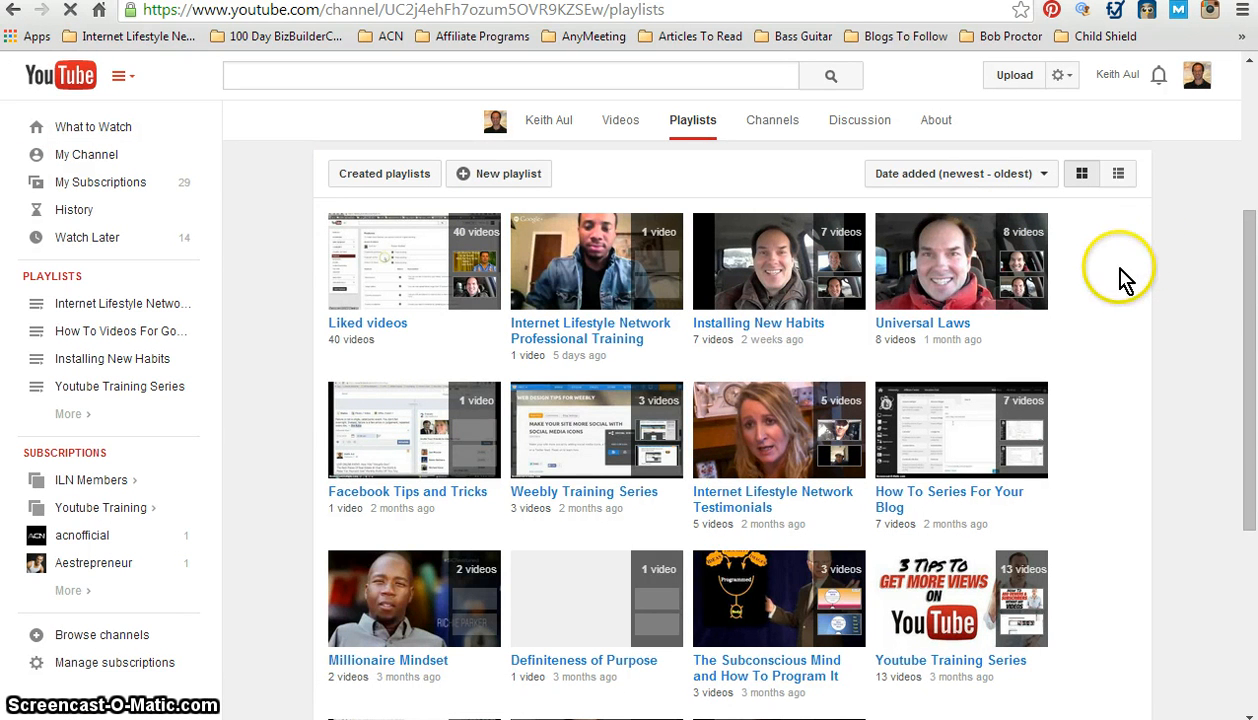
scroll("down", 3)
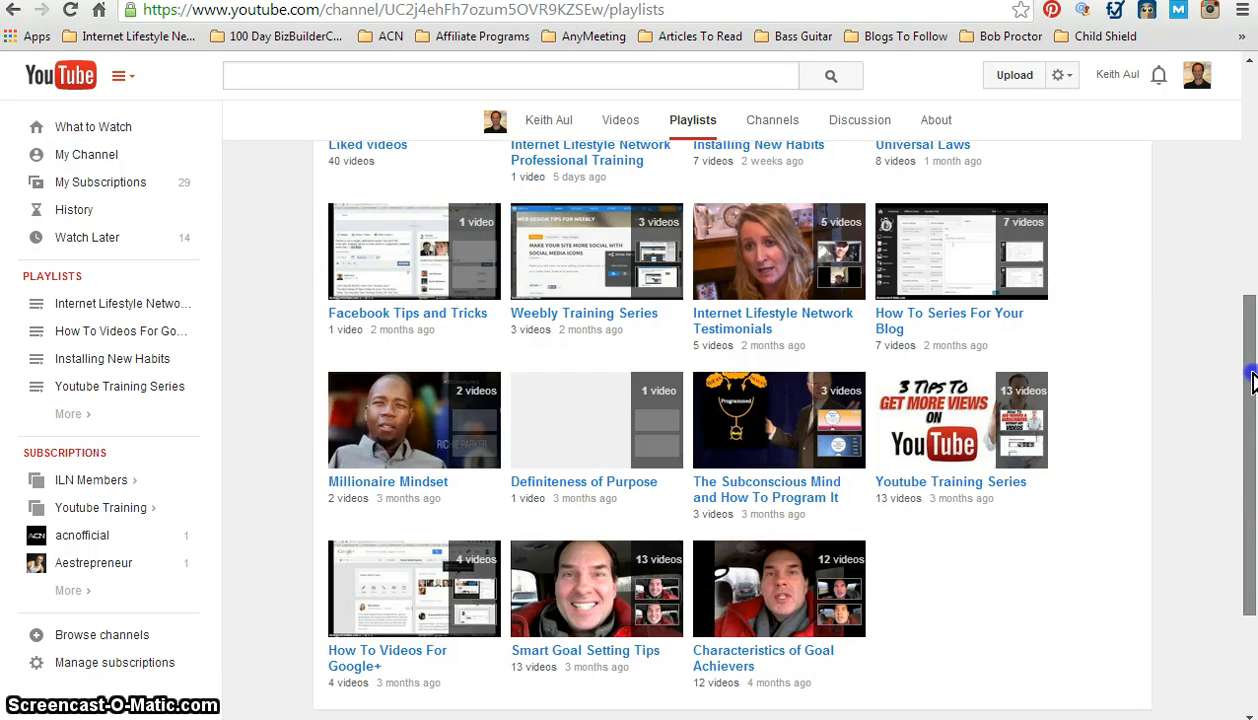
scroll("down", 3)
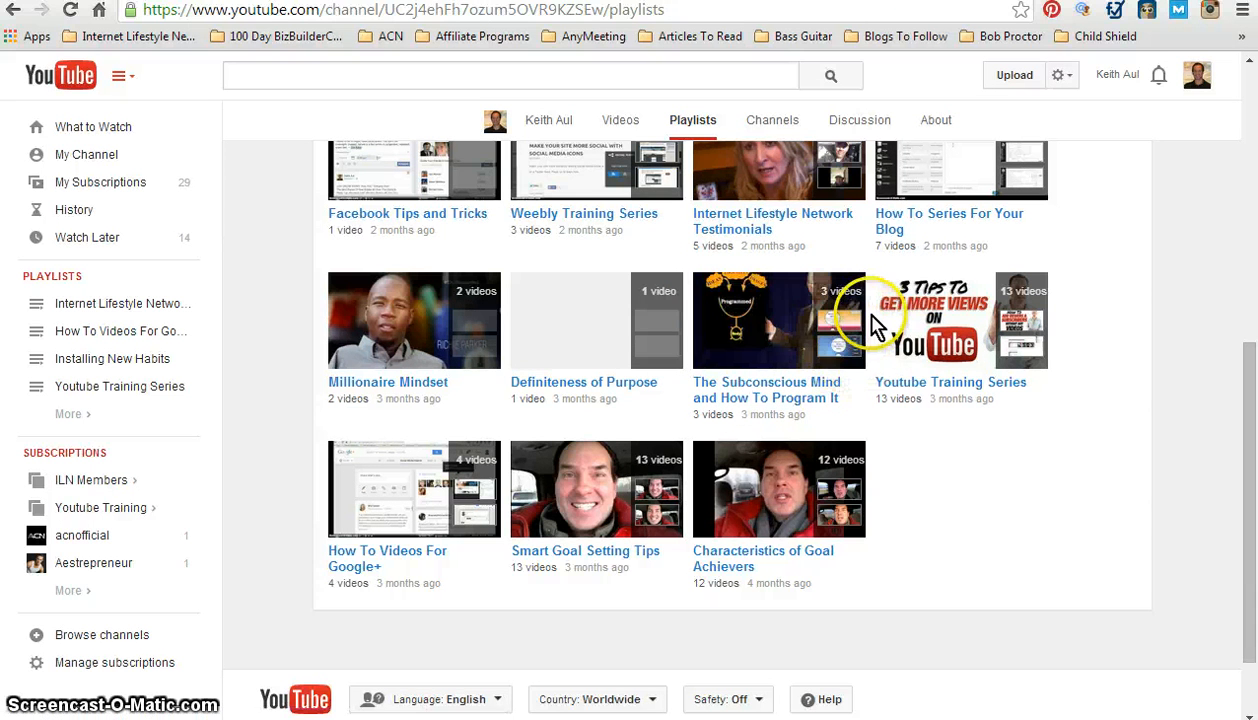
mouse_move(704, 276)
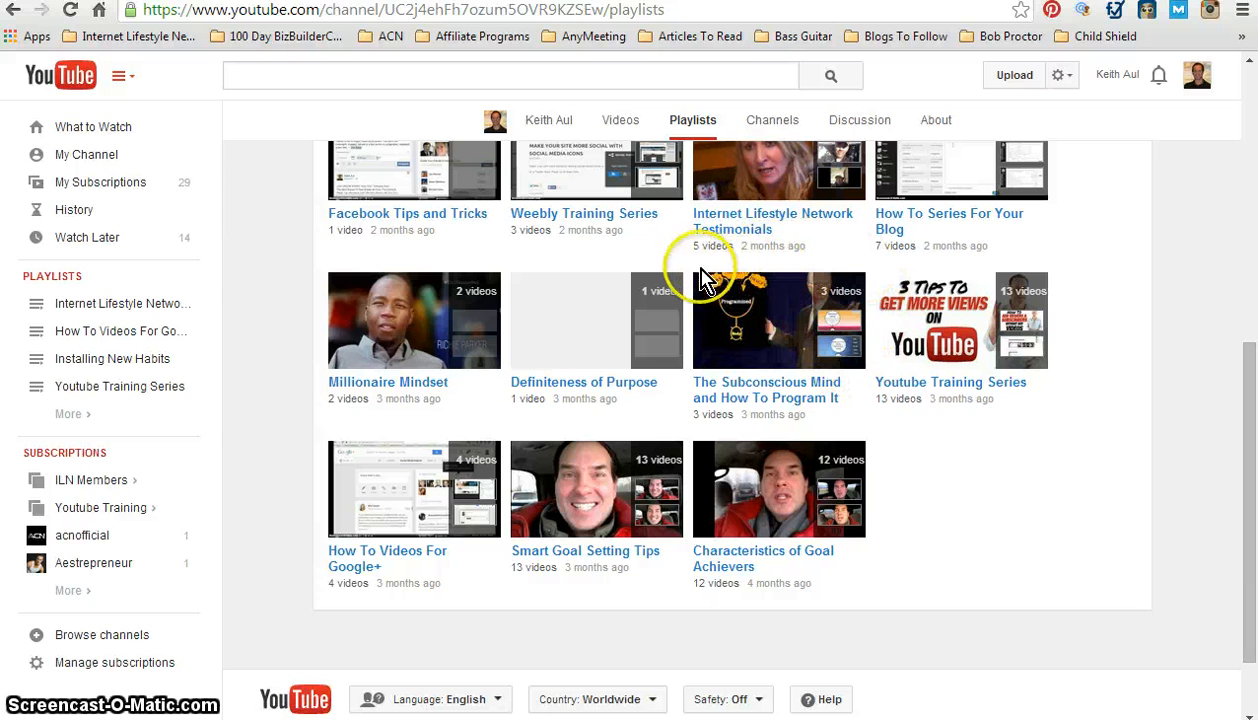
mouse_move(830, 324)
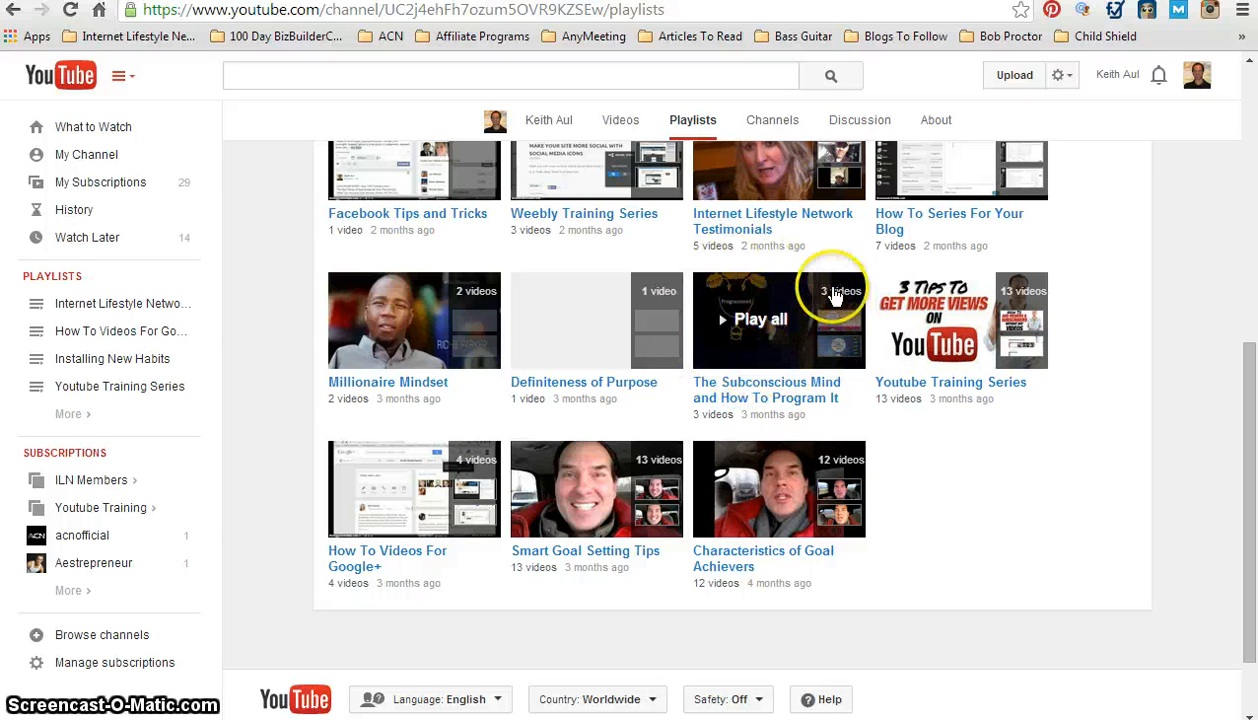
mouse_move(778, 270)
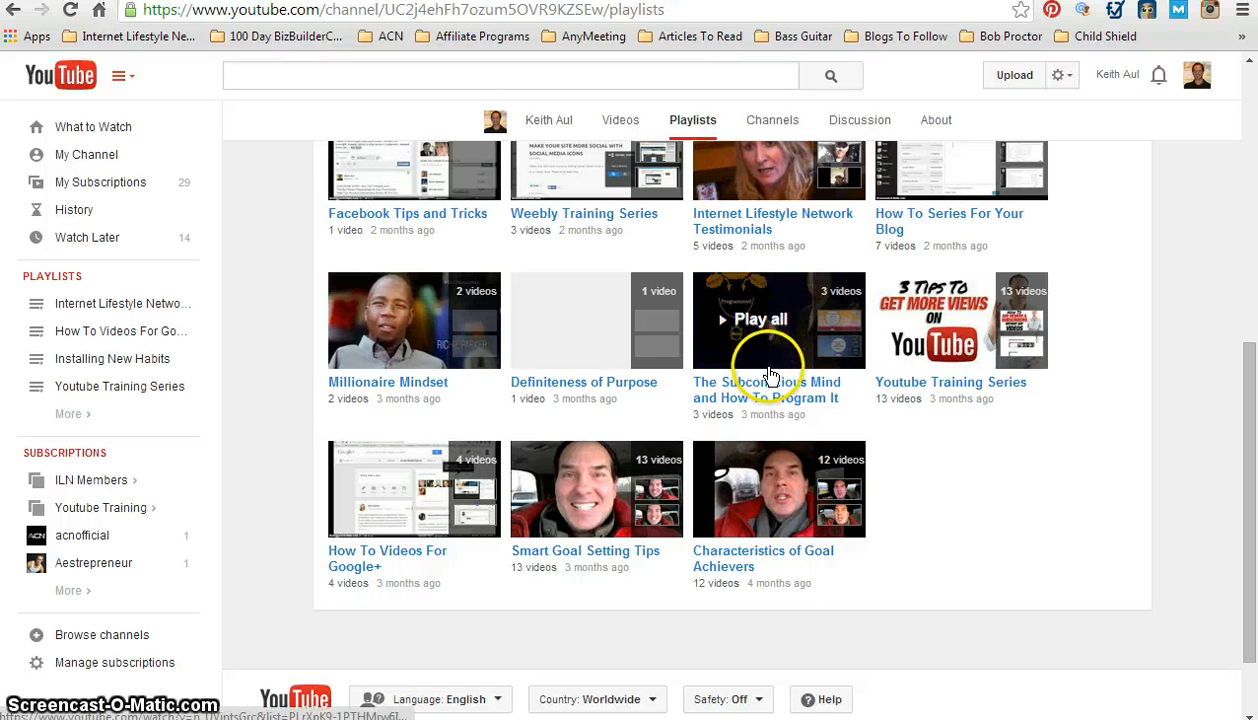
mouse_move(804, 372)
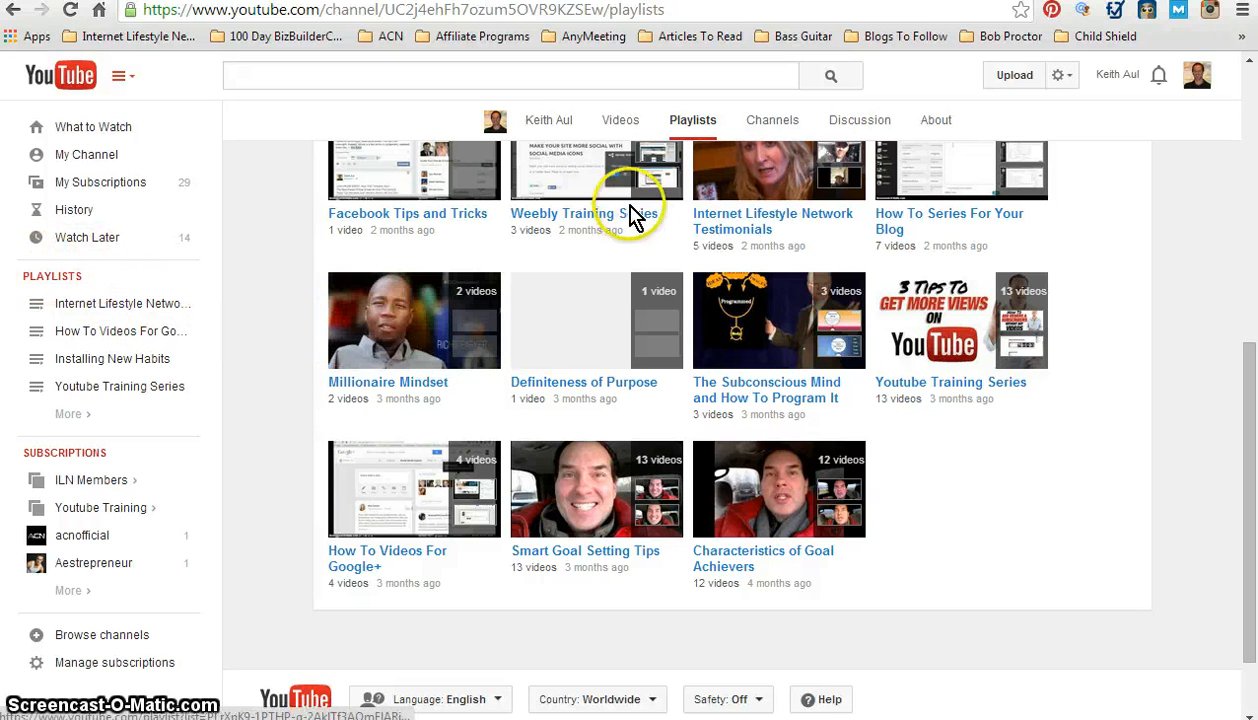
mouse_move(844, 444)
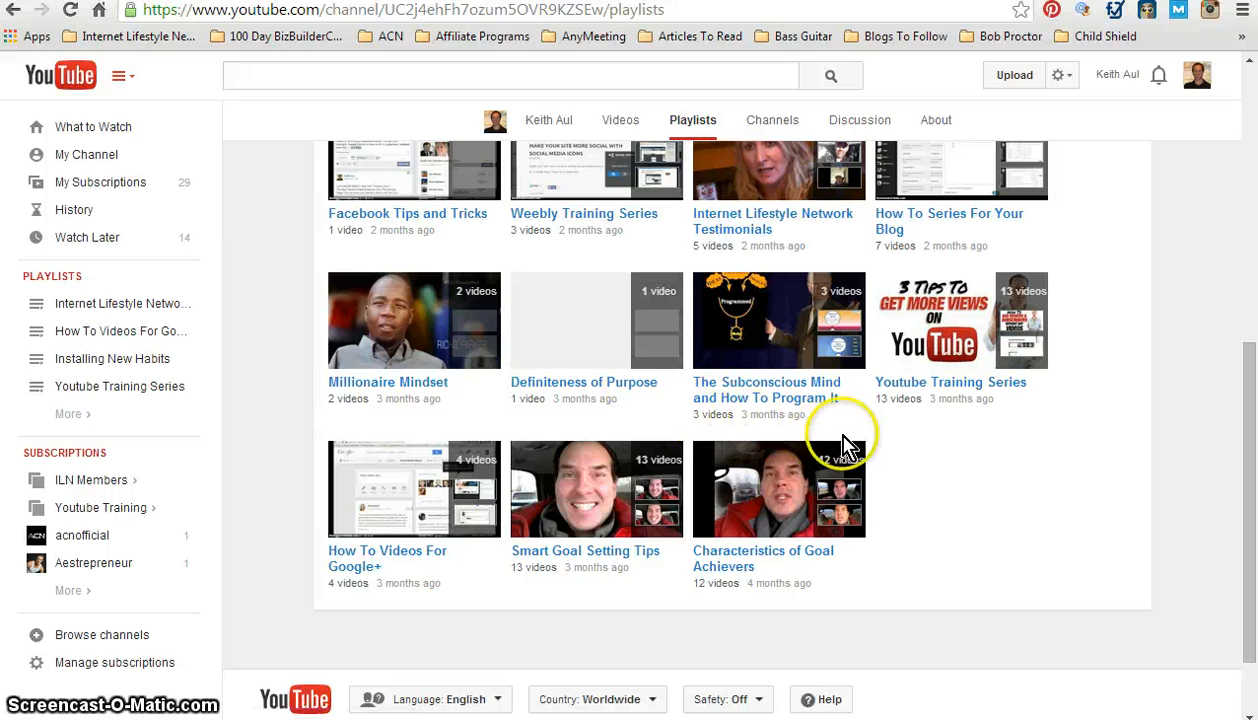
mouse_move(794, 390)
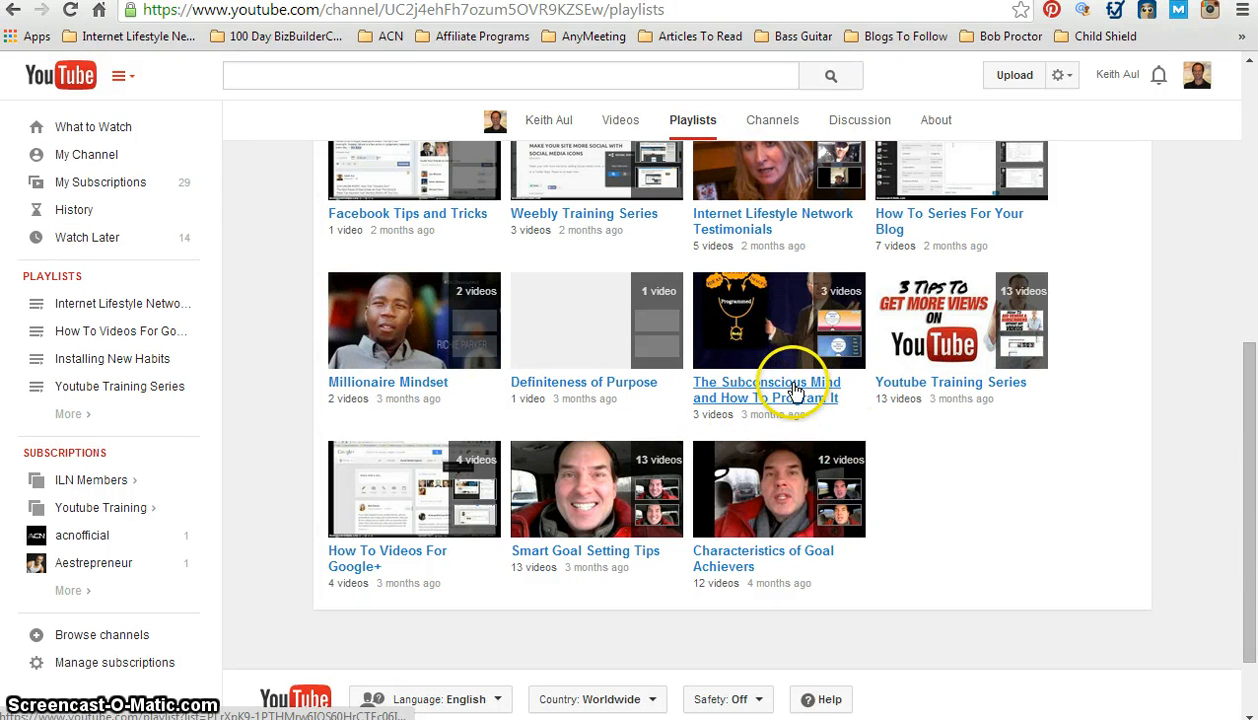
- Open 'The Subconscious Mind and How To Program It' playlist listing its three videos
left_click(766, 390)
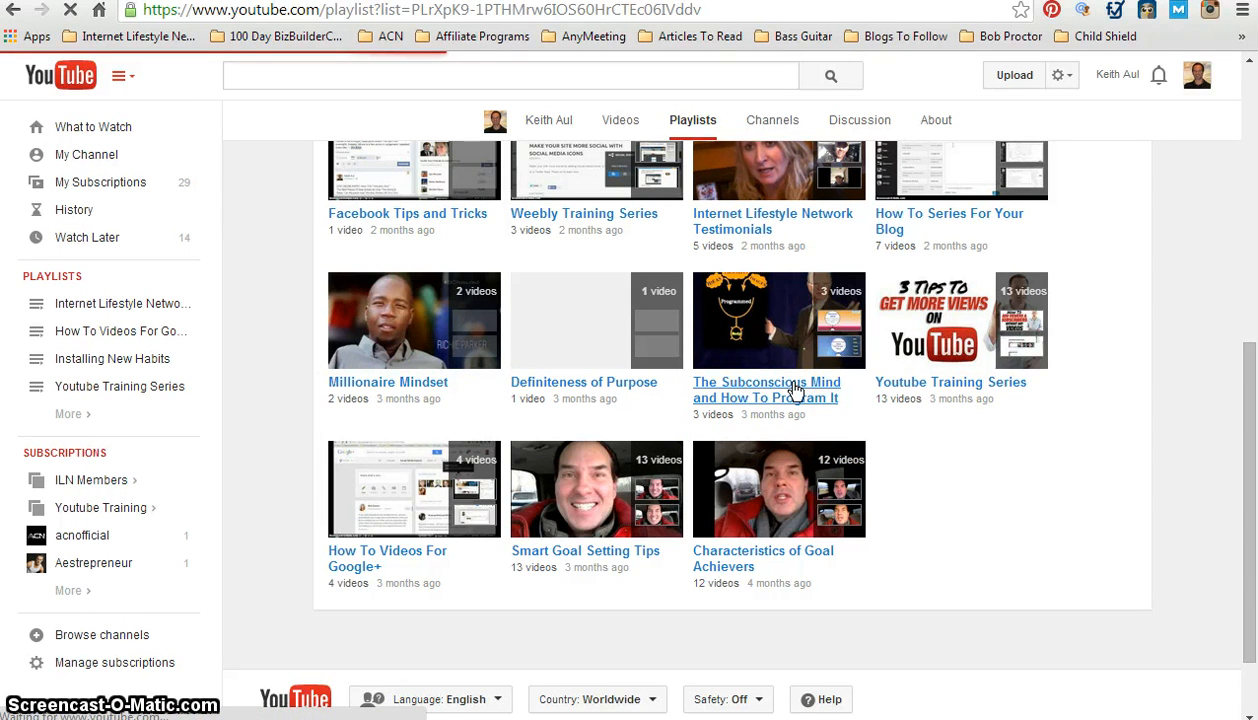
left_click(766, 390)
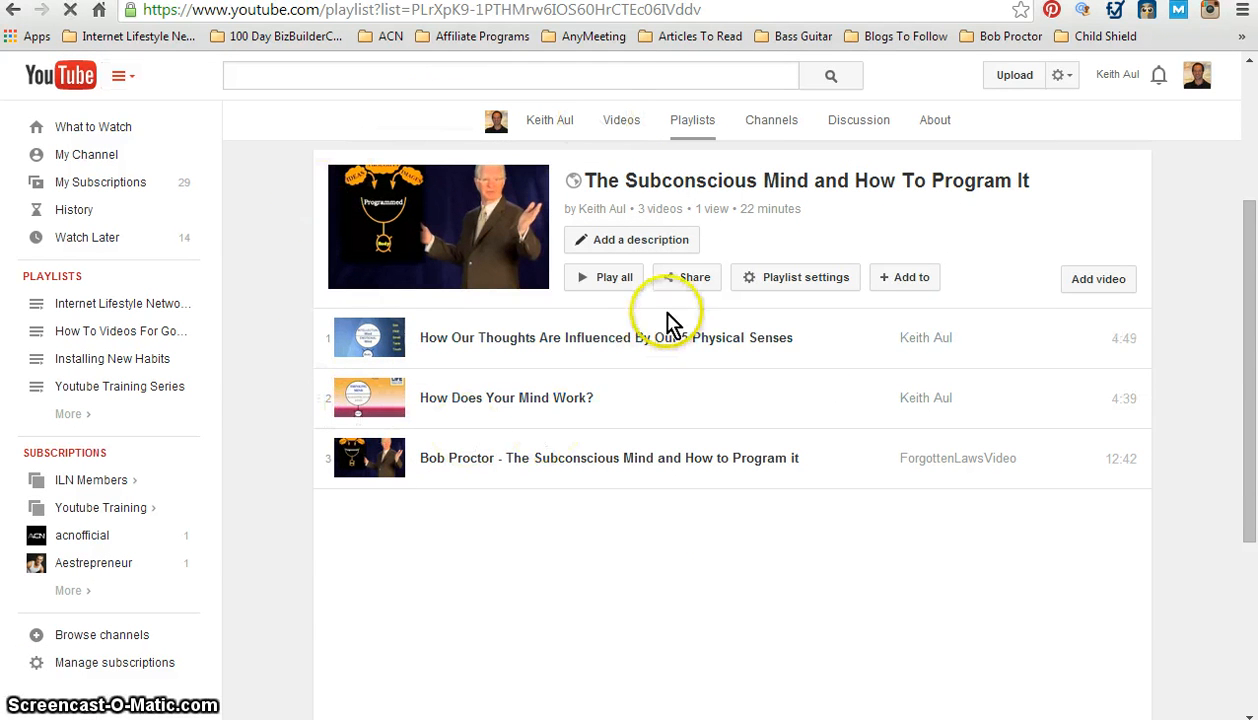
mouse_move(418, 164)
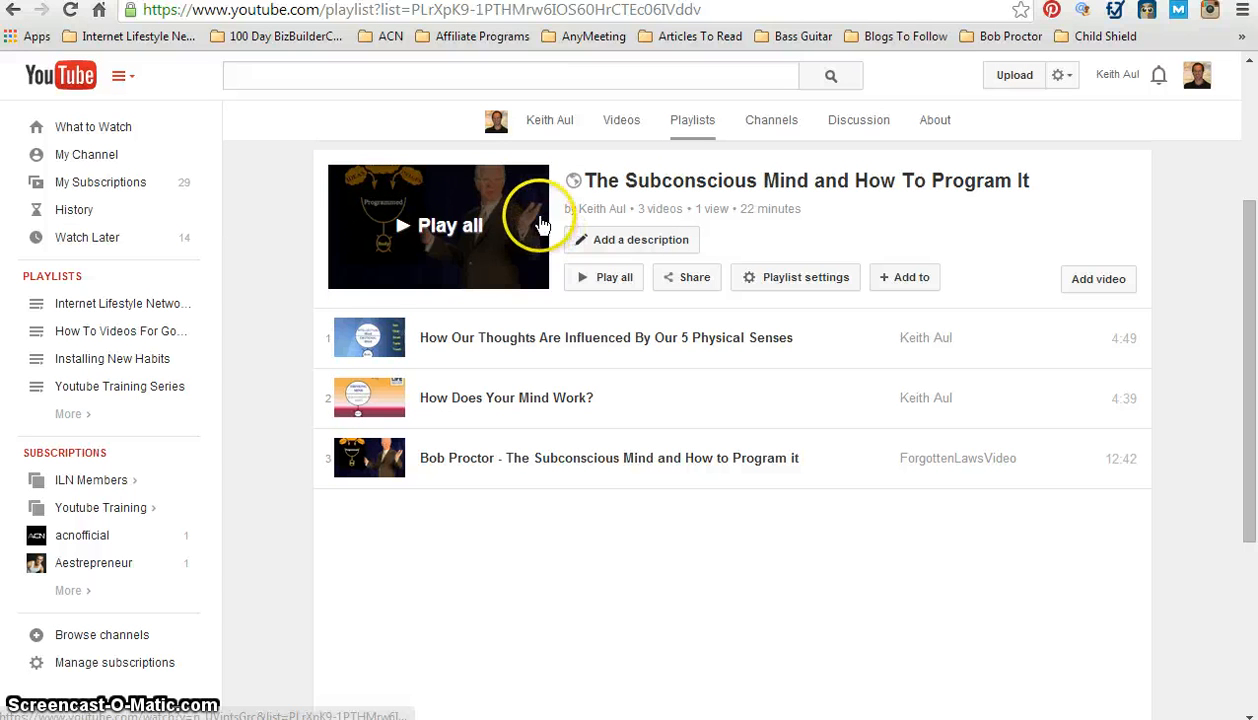
mouse_move(524, 250)
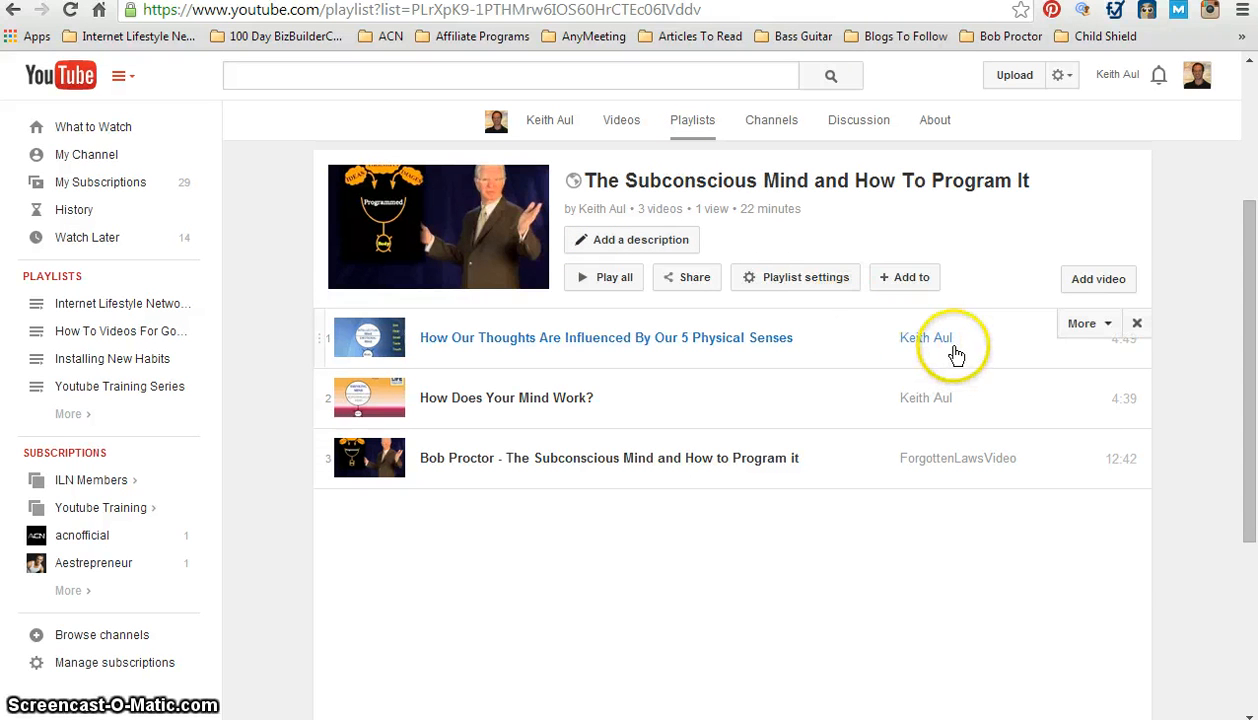
mouse_move(856, 412)
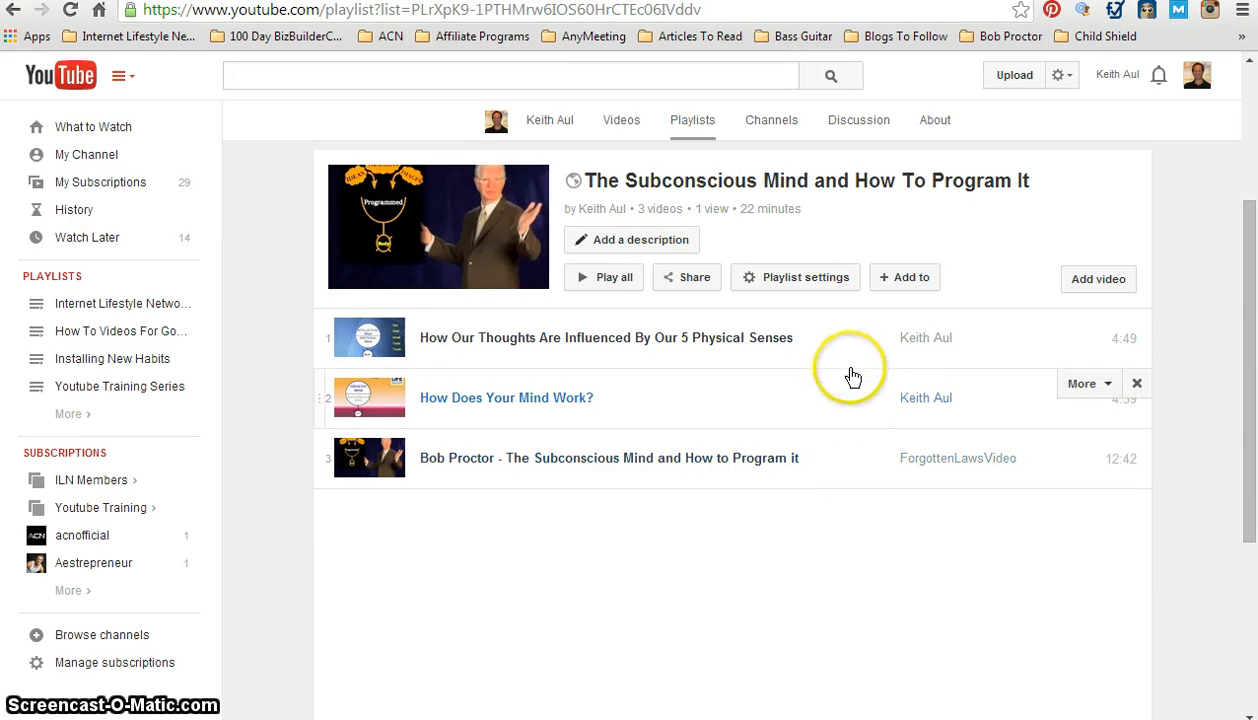
mouse_move(884, 356)
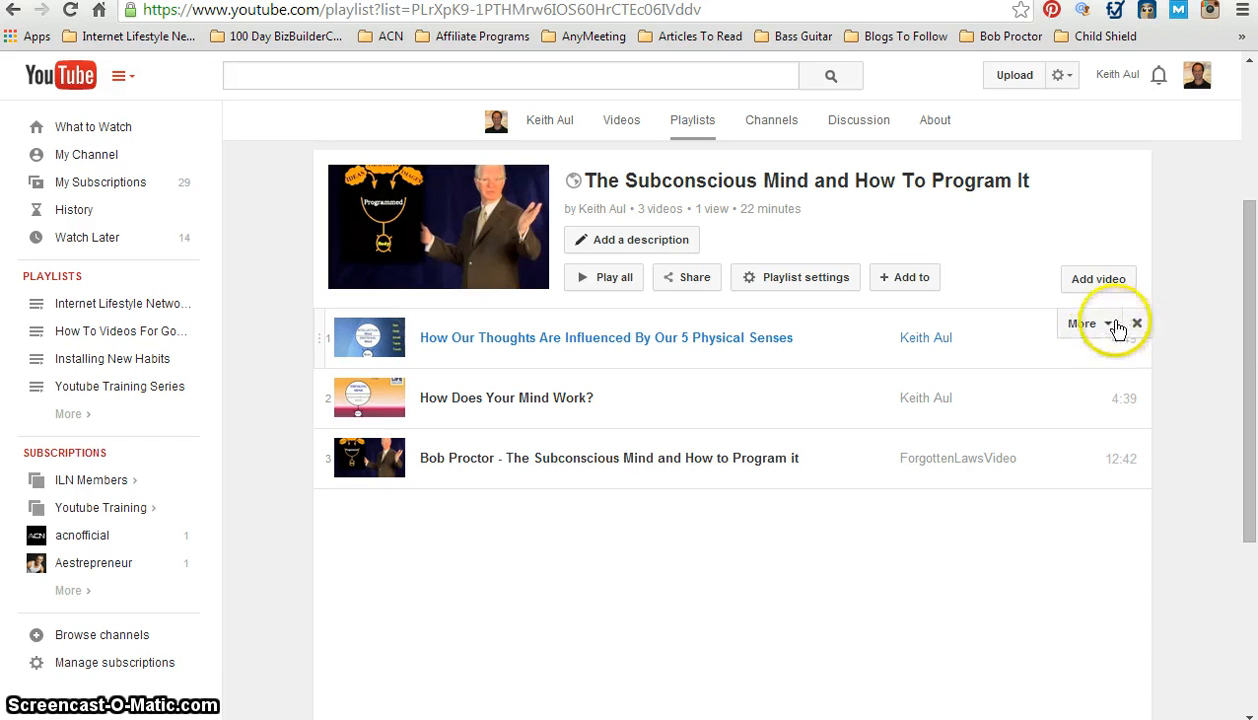
- Set 'How Our Thoughts Are Influenced By Our 5 Physical Senses' as the playlist thumbnail
left_click(1084, 324)
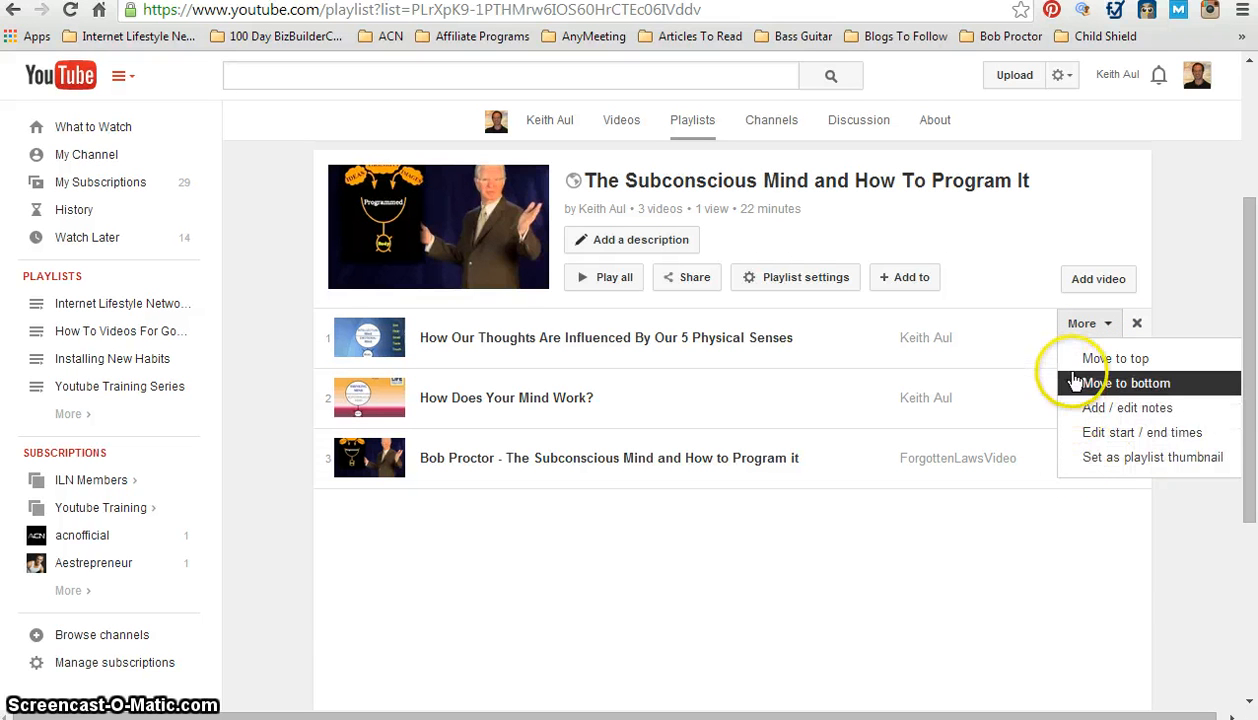
mouse_move(1076, 456)
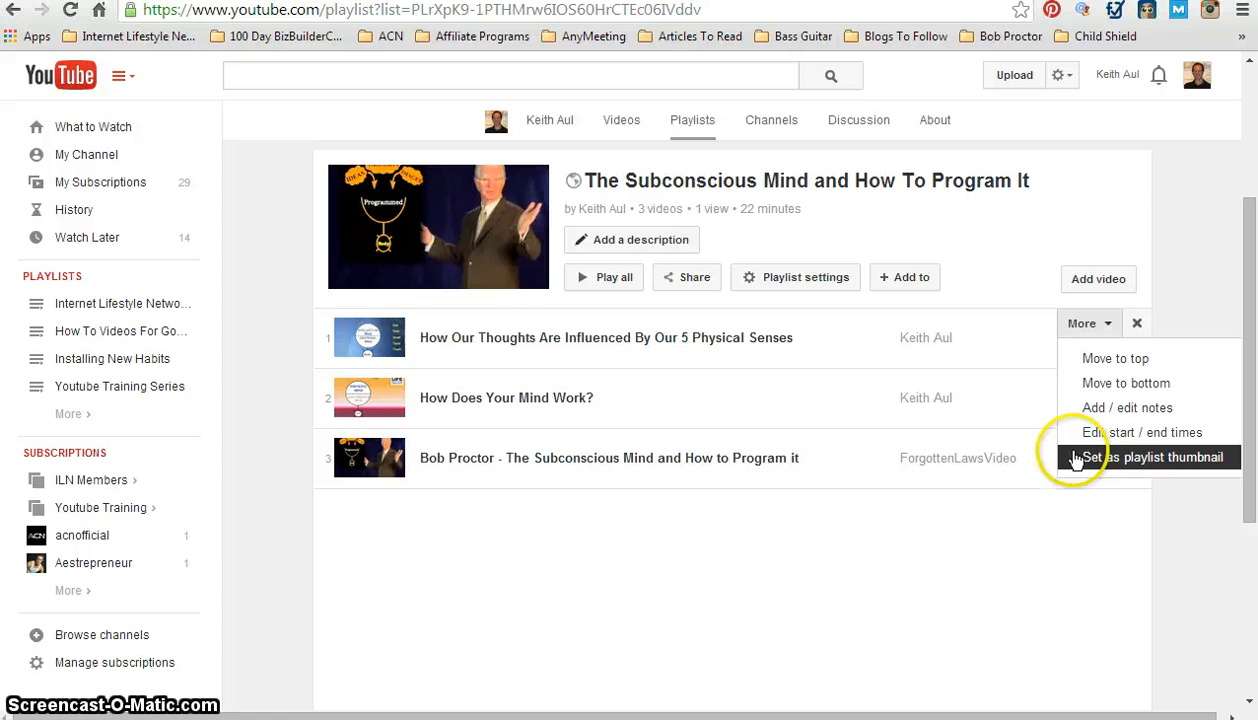
mouse_move(1072, 456)
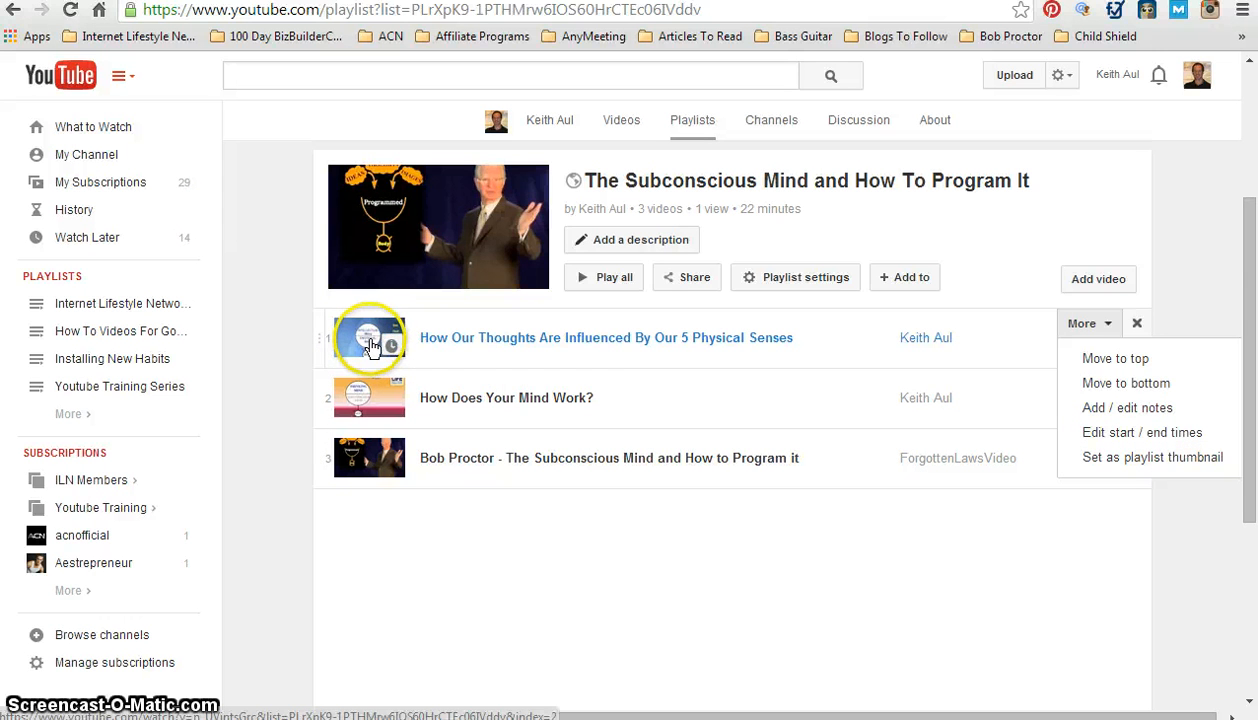
mouse_move(384, 256)
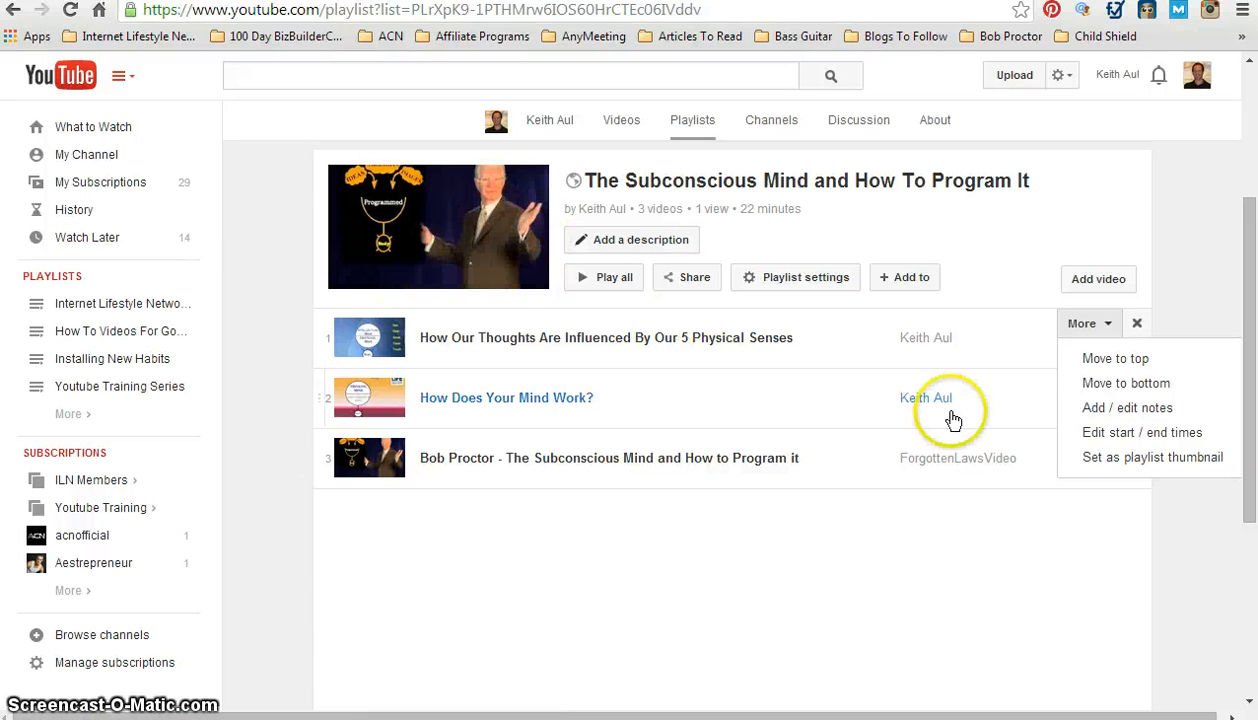
mouse_move(768, 404)
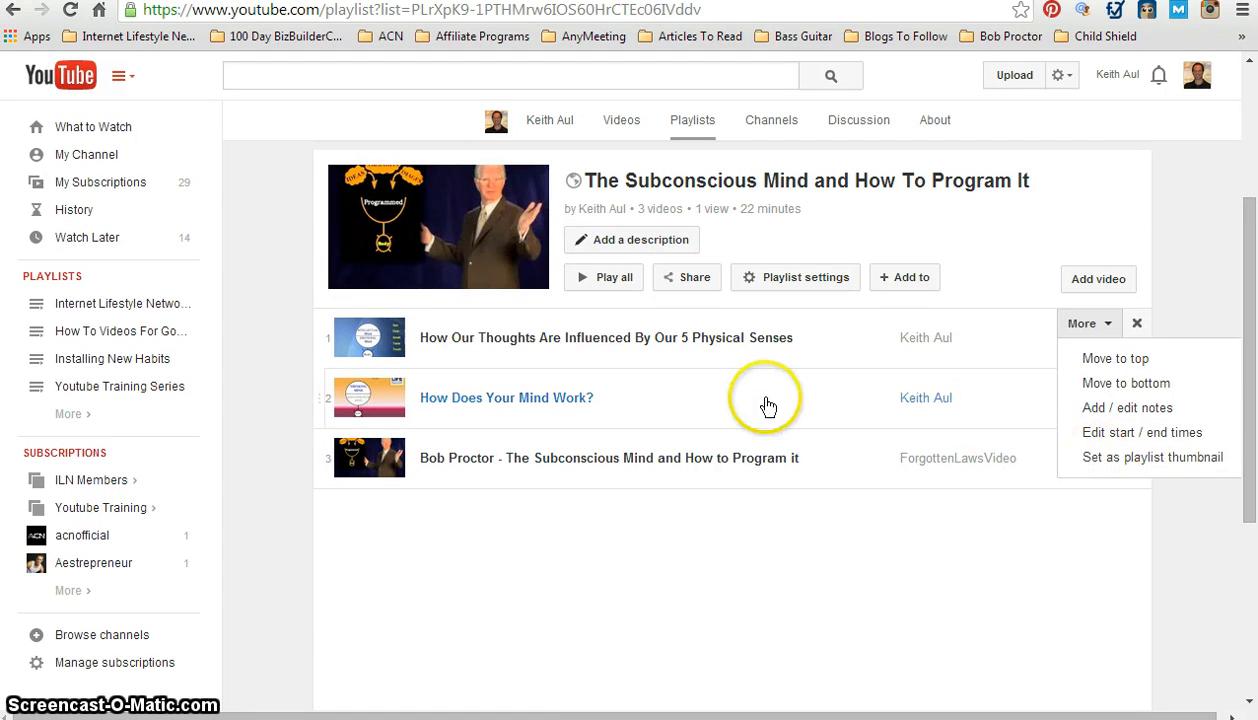
mouse_move(476, 130)
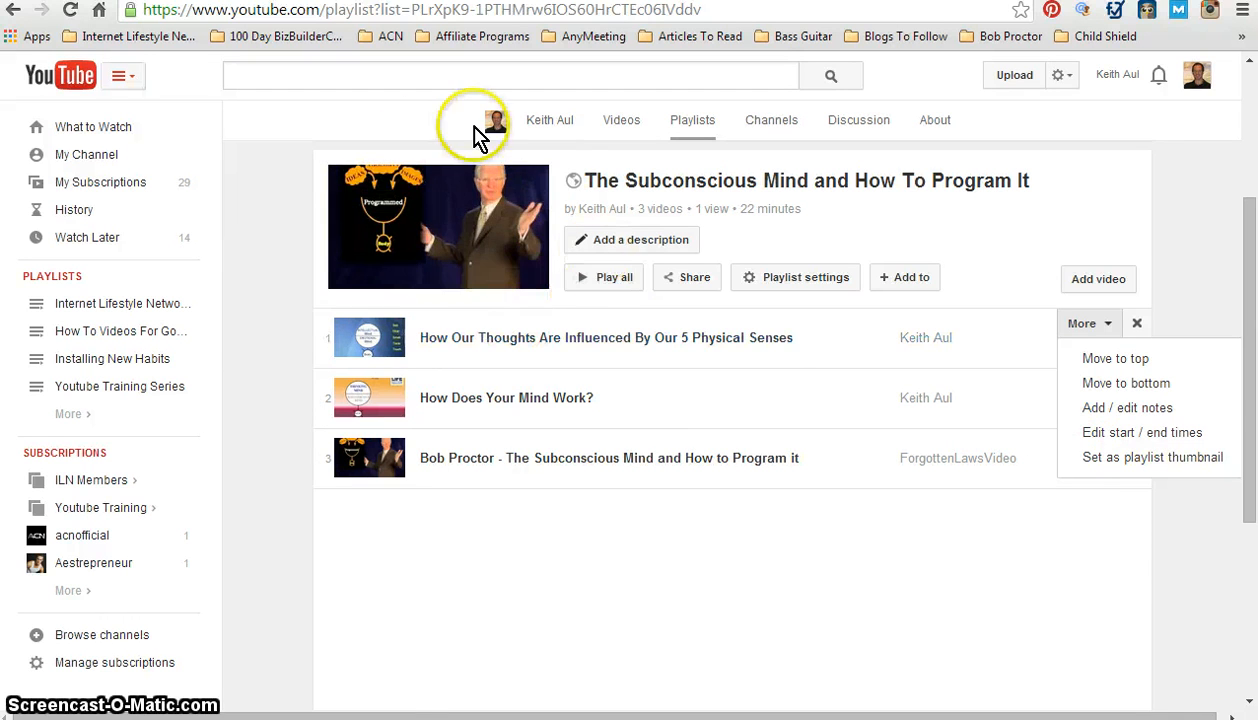
mouse_move(1104, 456)
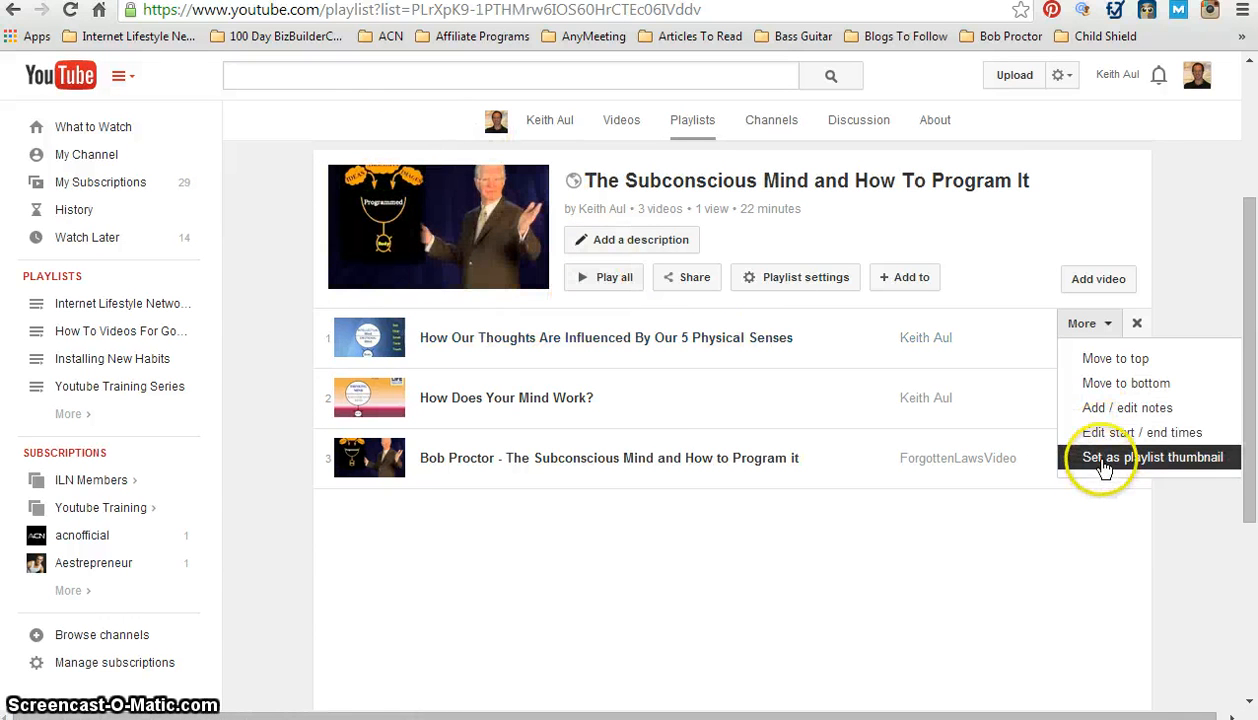
left_click(1152, 456)
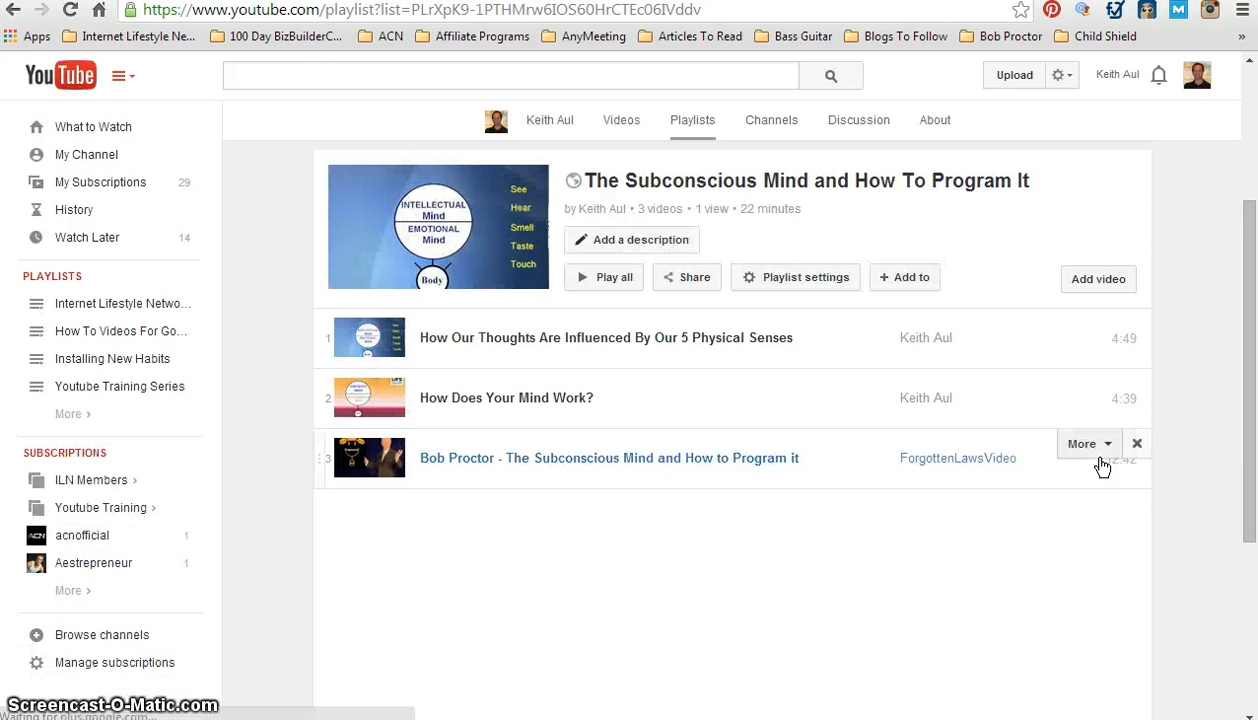
mouse_move(448, 164)
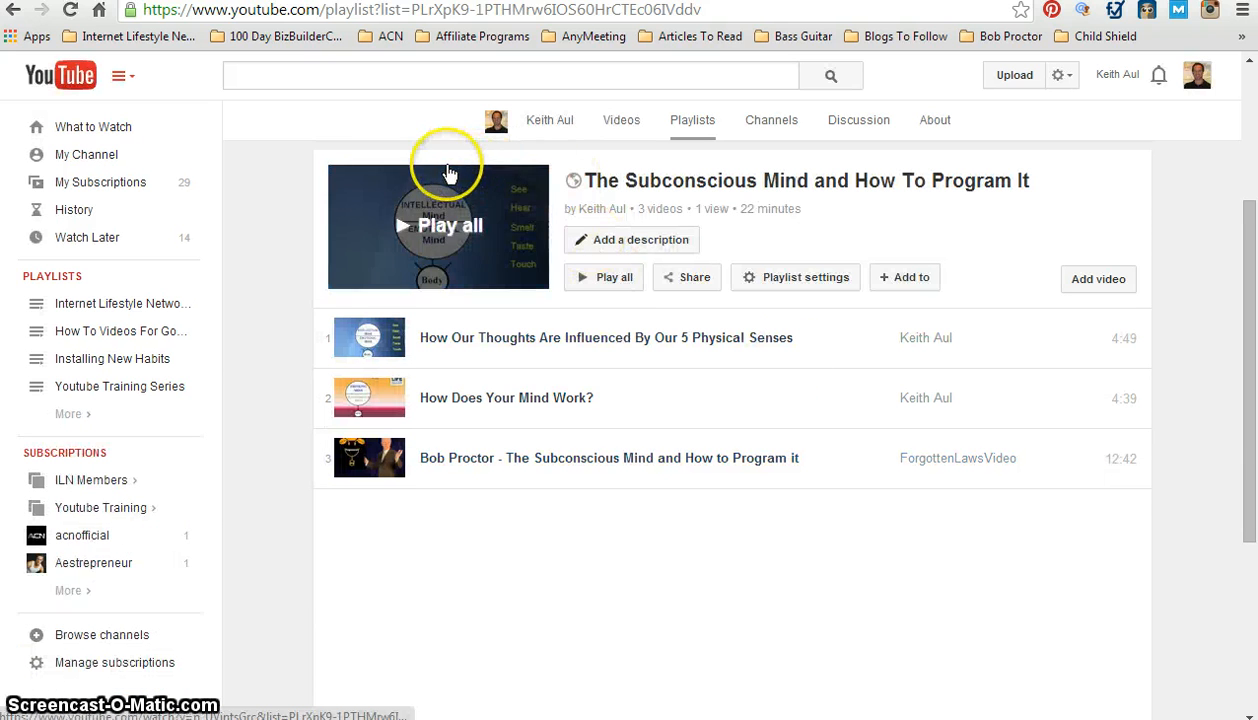
mouse_move(412, 206)
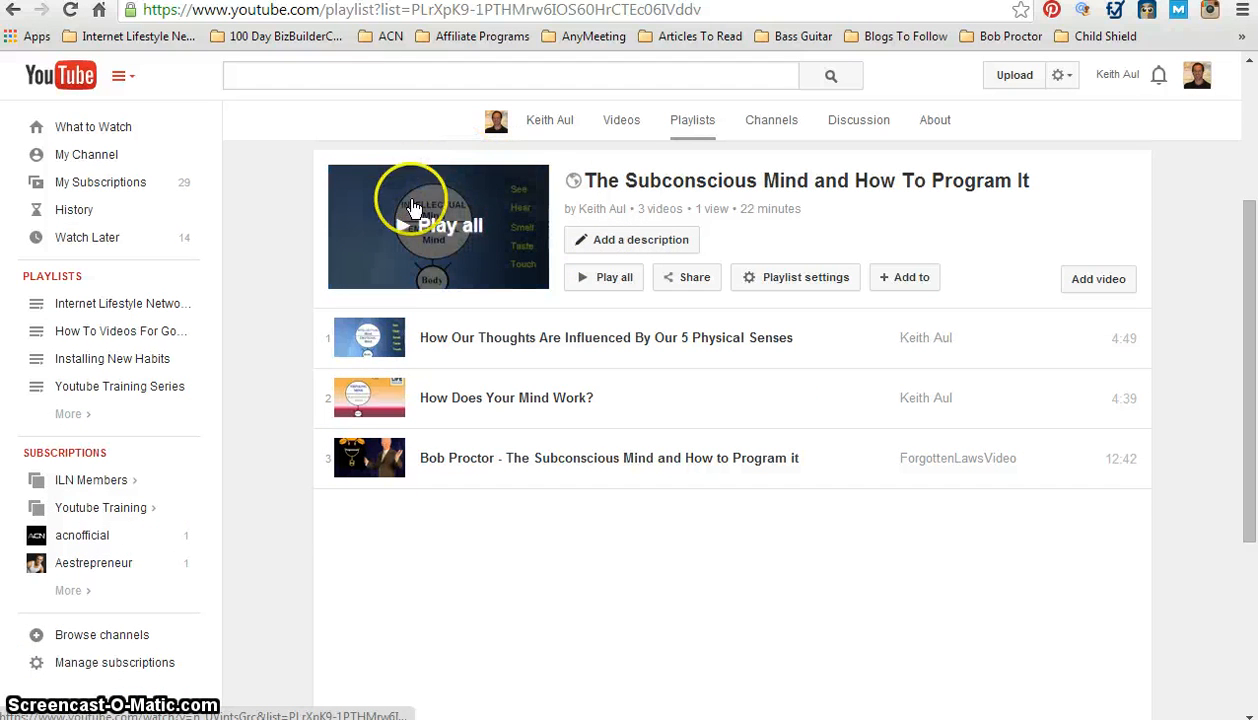
mouse_move(188, 268)
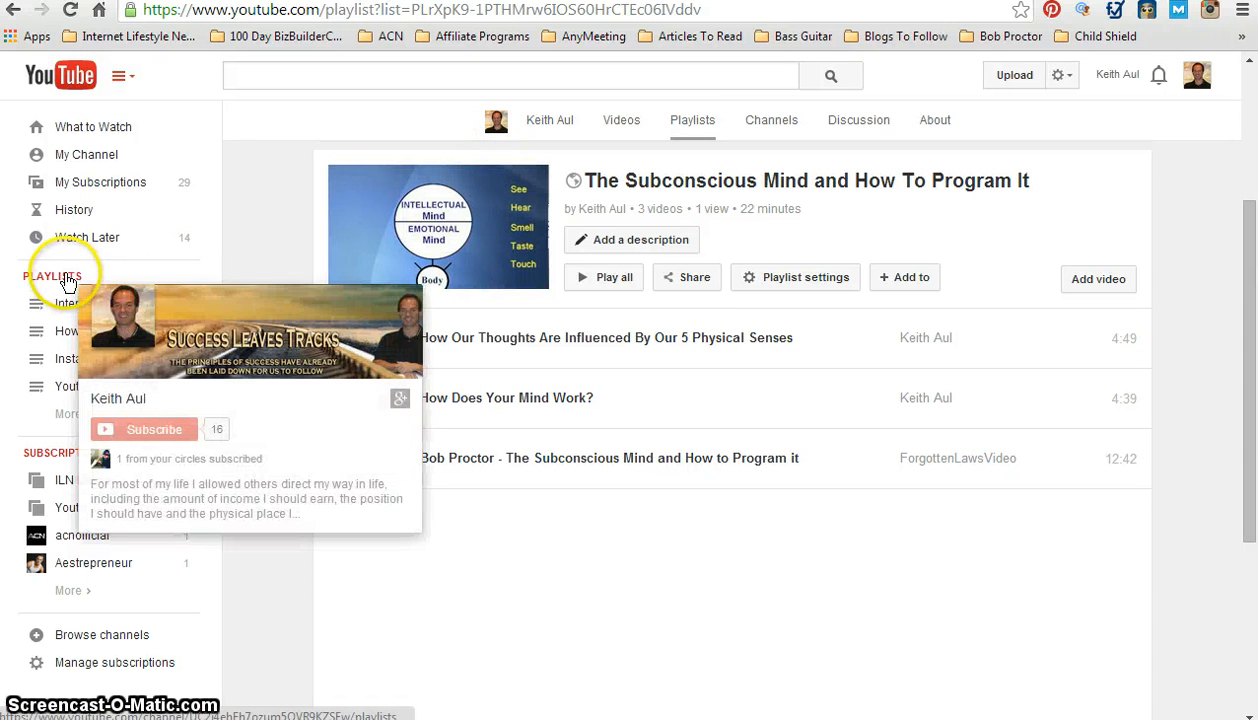
- Return to the Playlists grid where the playlist shows its new cover image
left_click(52, 276)
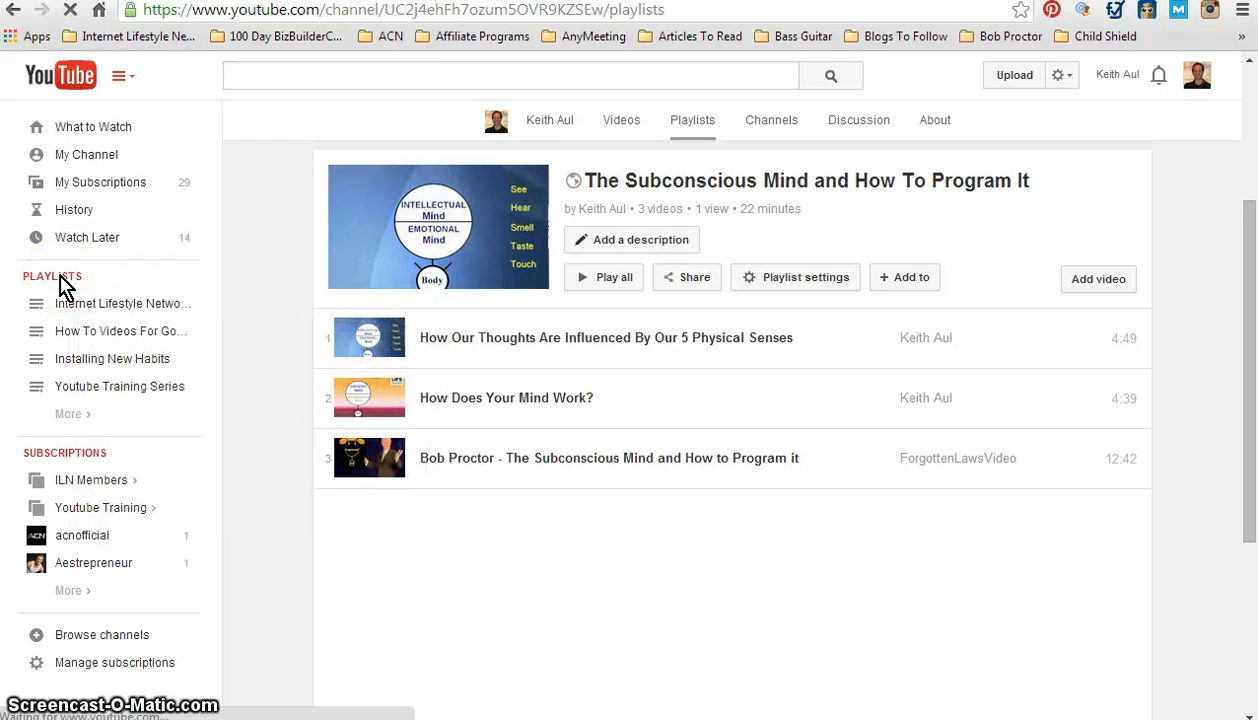
left_click(692, 120)
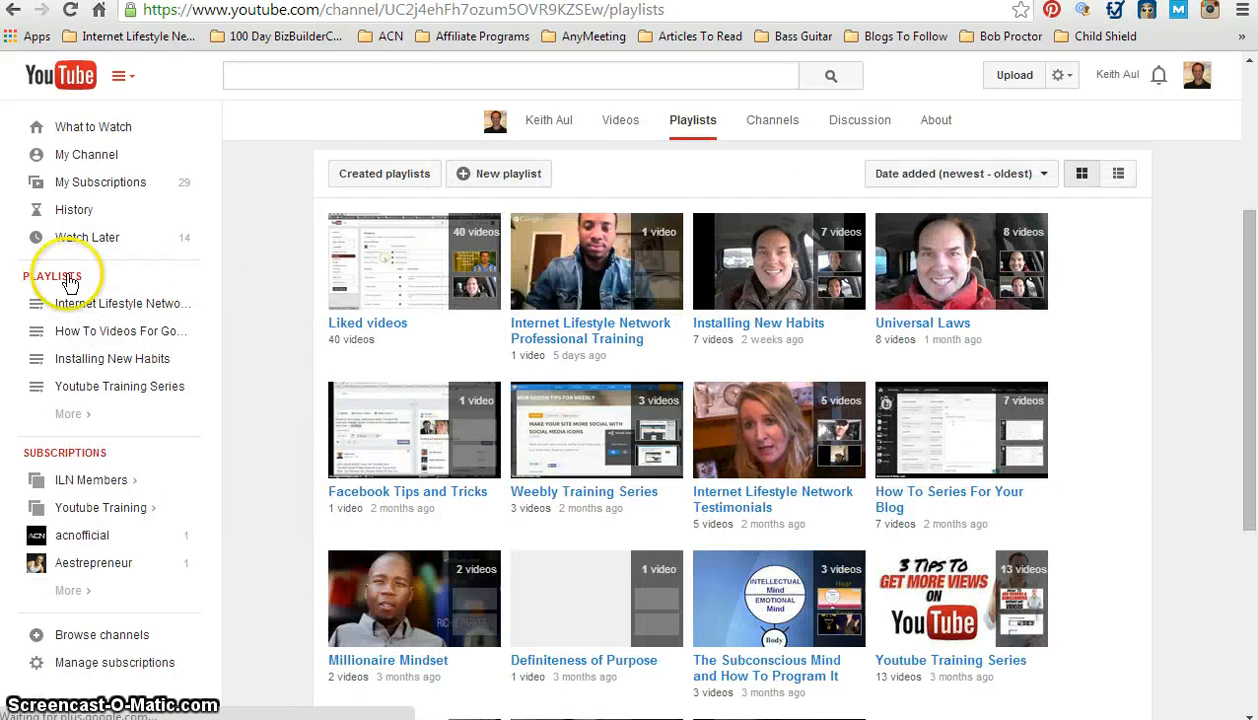